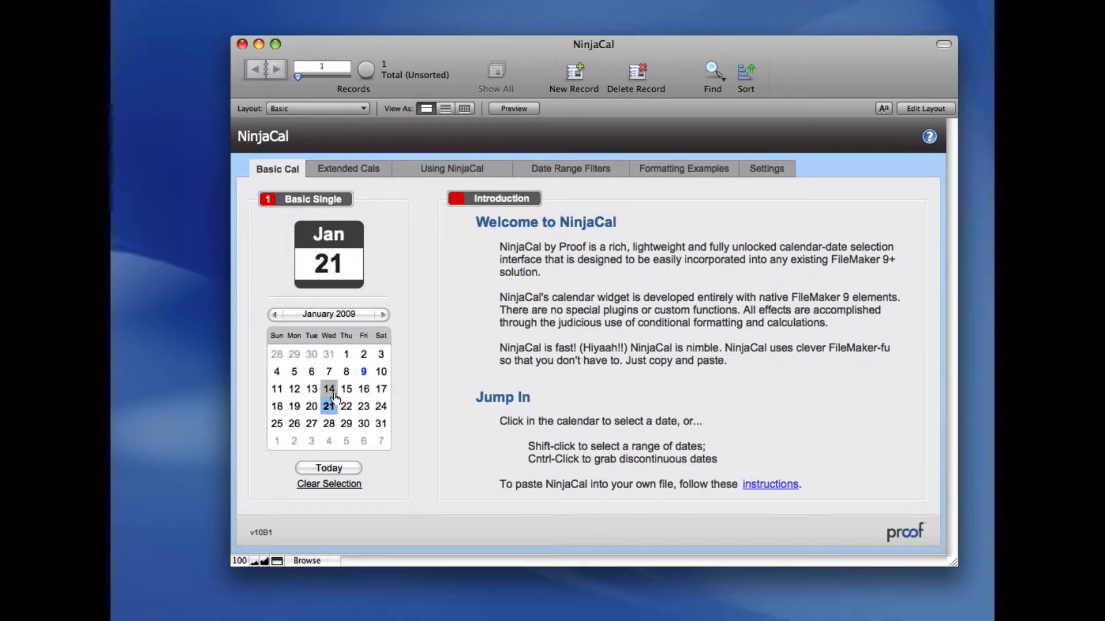
Step: Read the Documentation > Integration instructions on NinjaCal's Settings tab, then return to Basic Cal
click(329, 389)
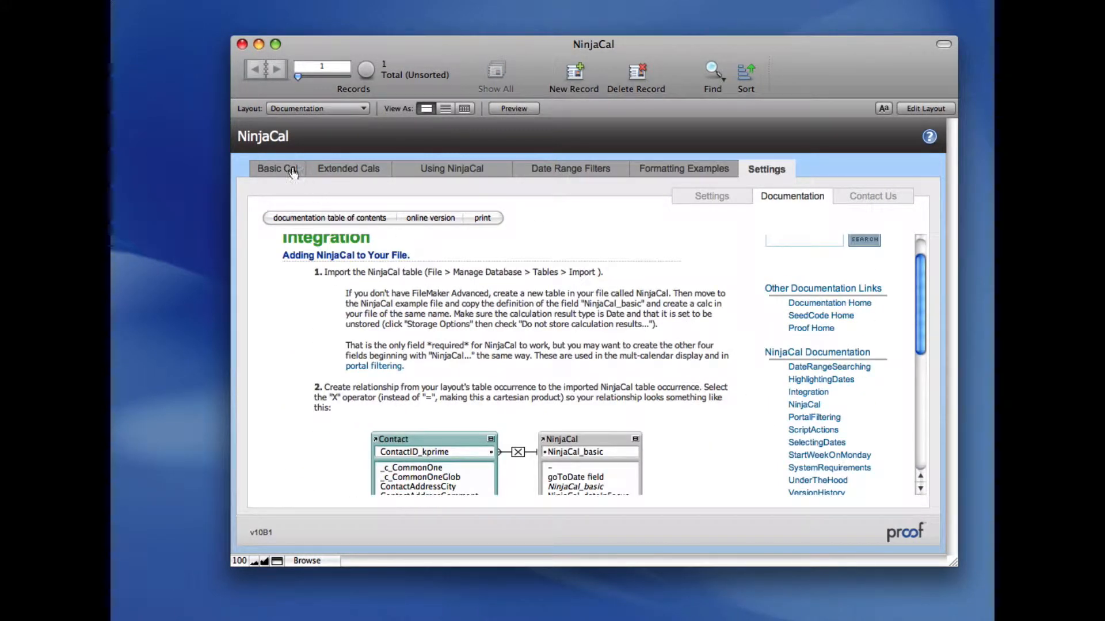
click(276, 169)
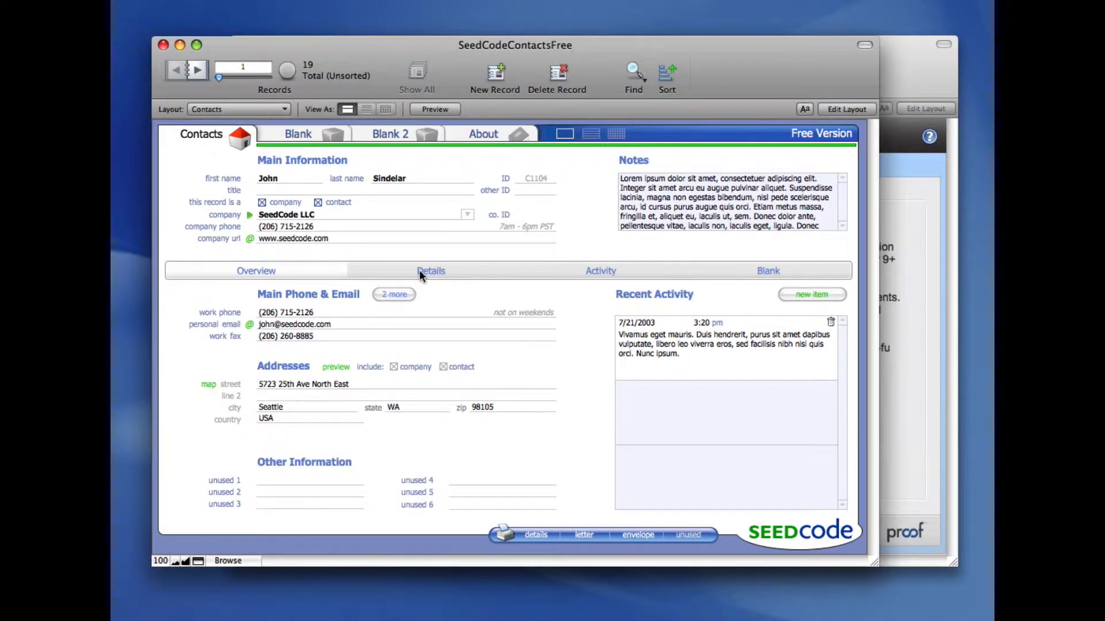
Step: Import the NinjaCal table from NinjaCal.fp7, bringing the contacts database to ten tables
click(767, 270)
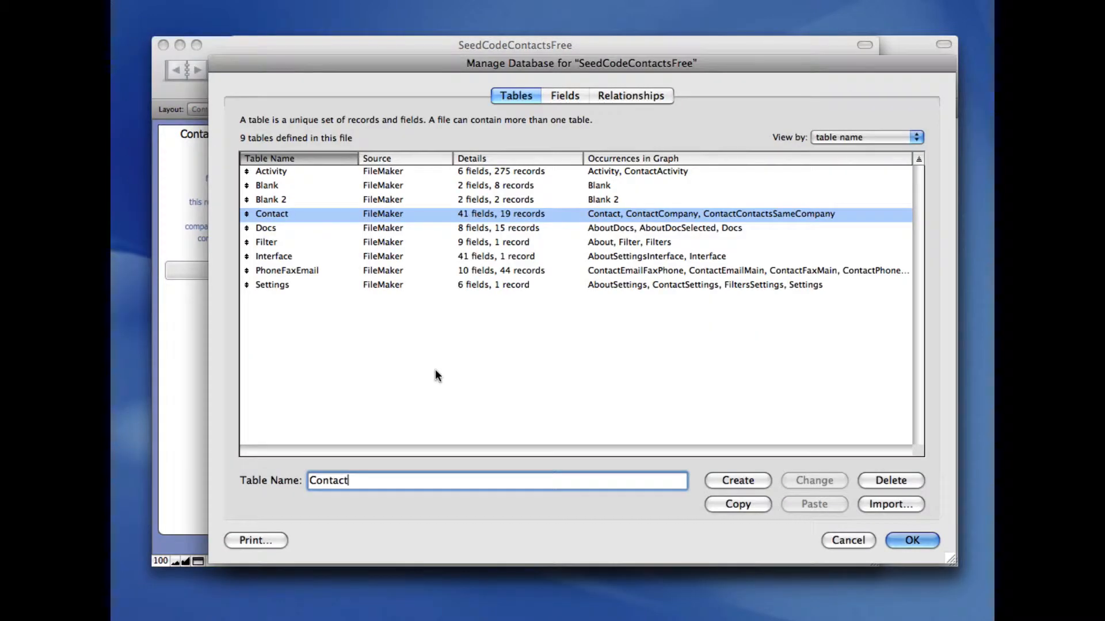
click(890, 503)
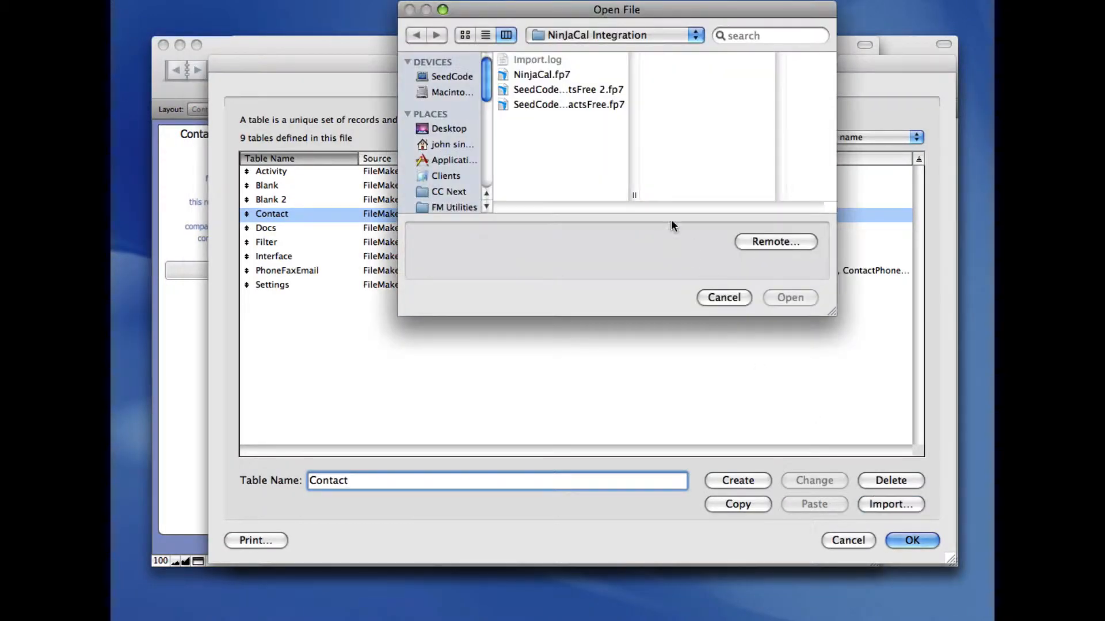
click(542, 74)
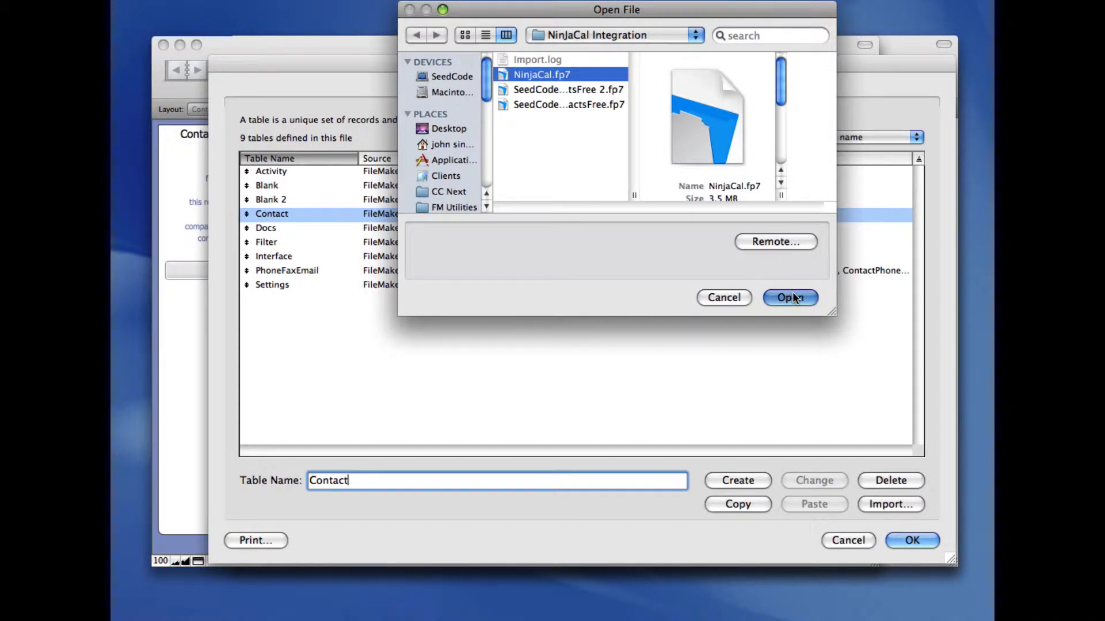
click(789, 298)
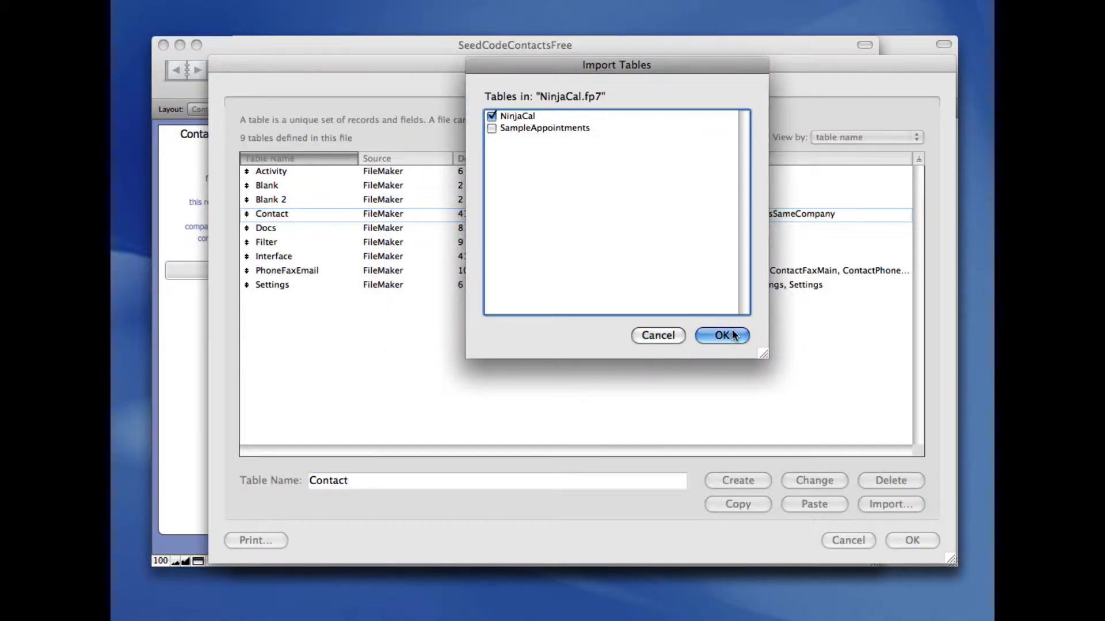
click(720, 335)
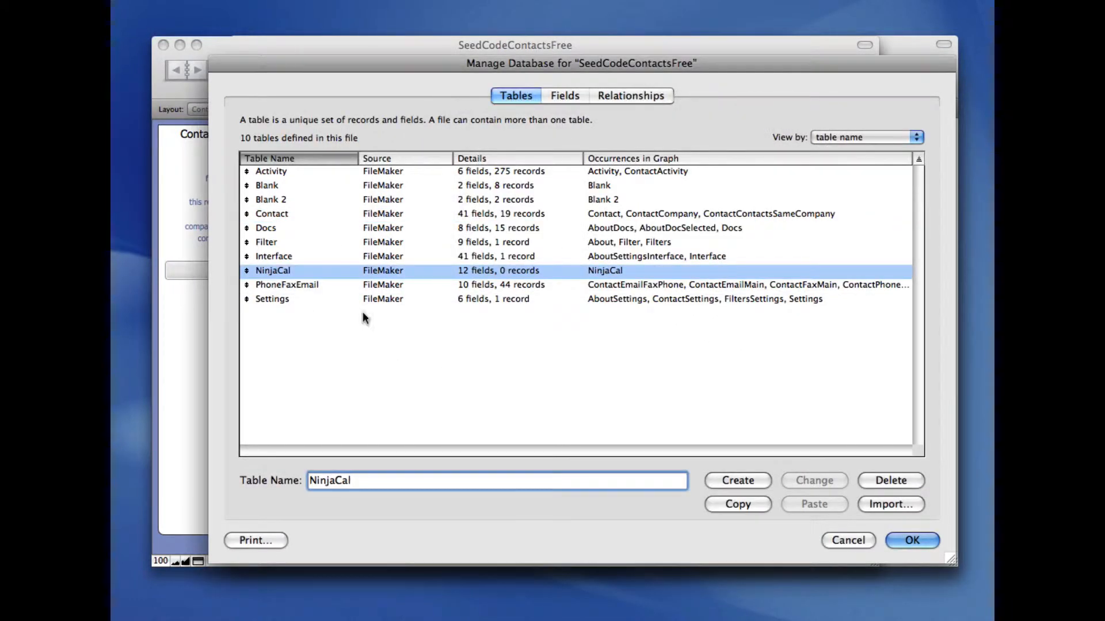
Step: Join Contact::_c_CommonOne to NinjaCal::NinjaCal_basic with the x operator and save
click(628, 95)
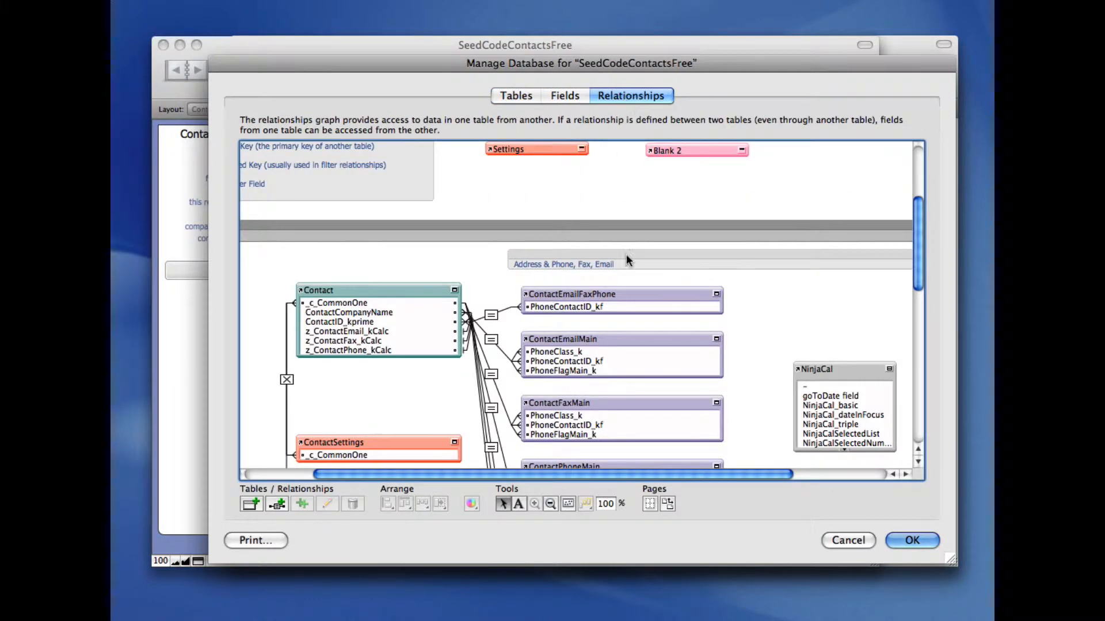
scroll(down, 3)
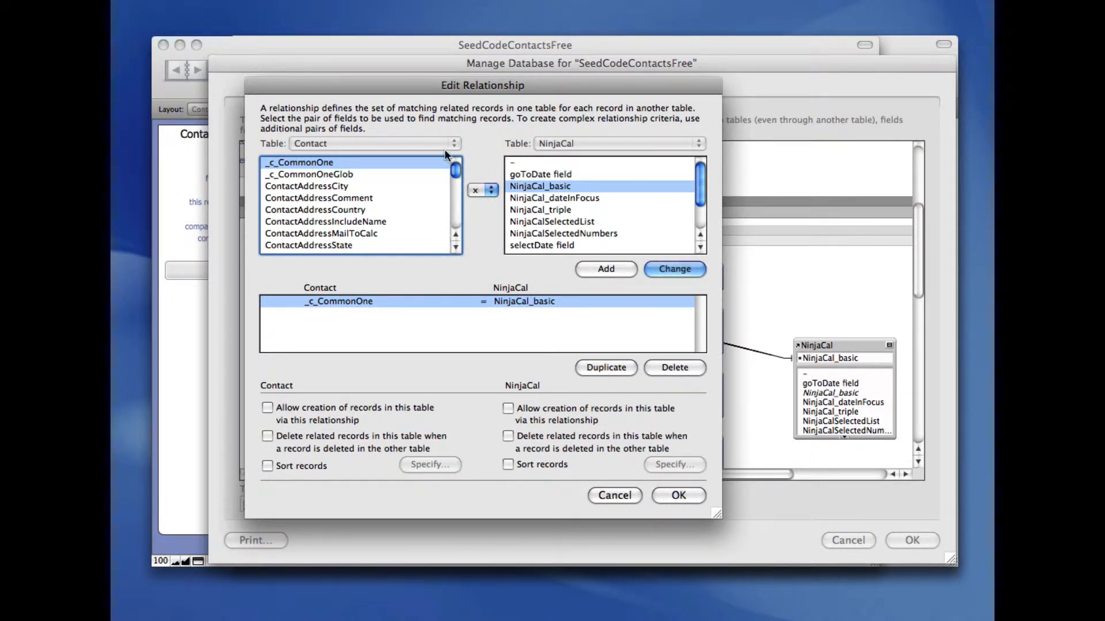
click(672, 268)
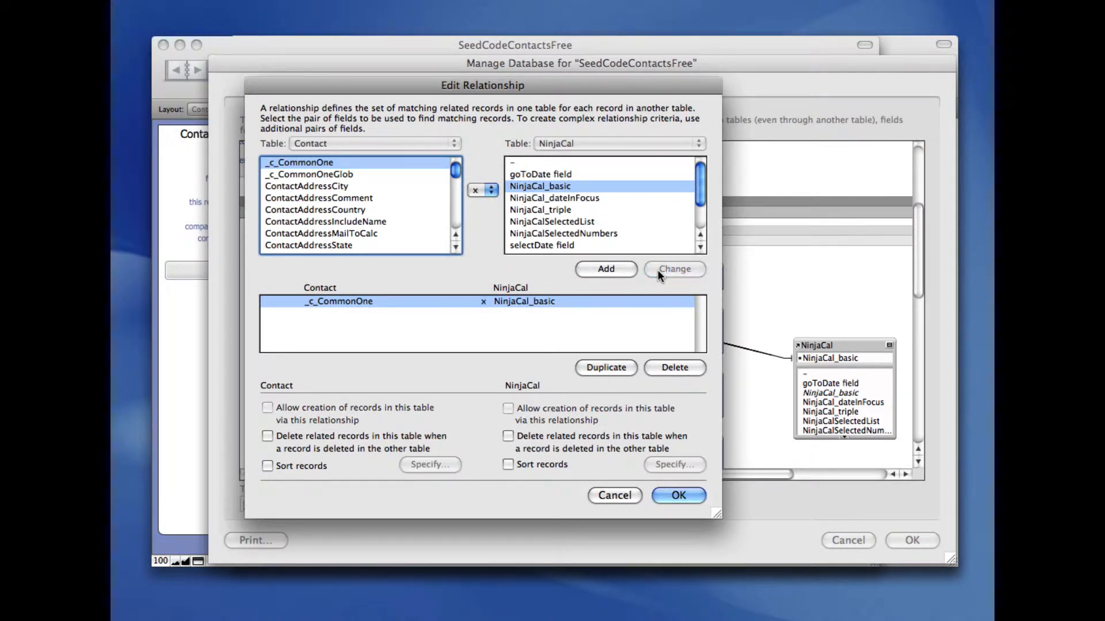
click(677, 495)
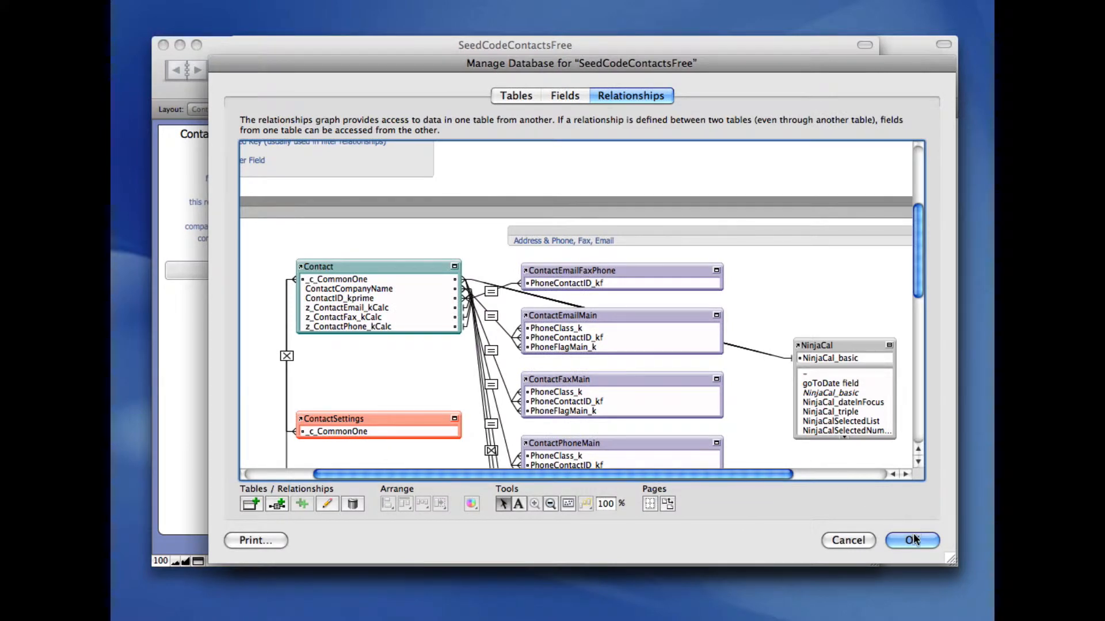
click(911, 541)
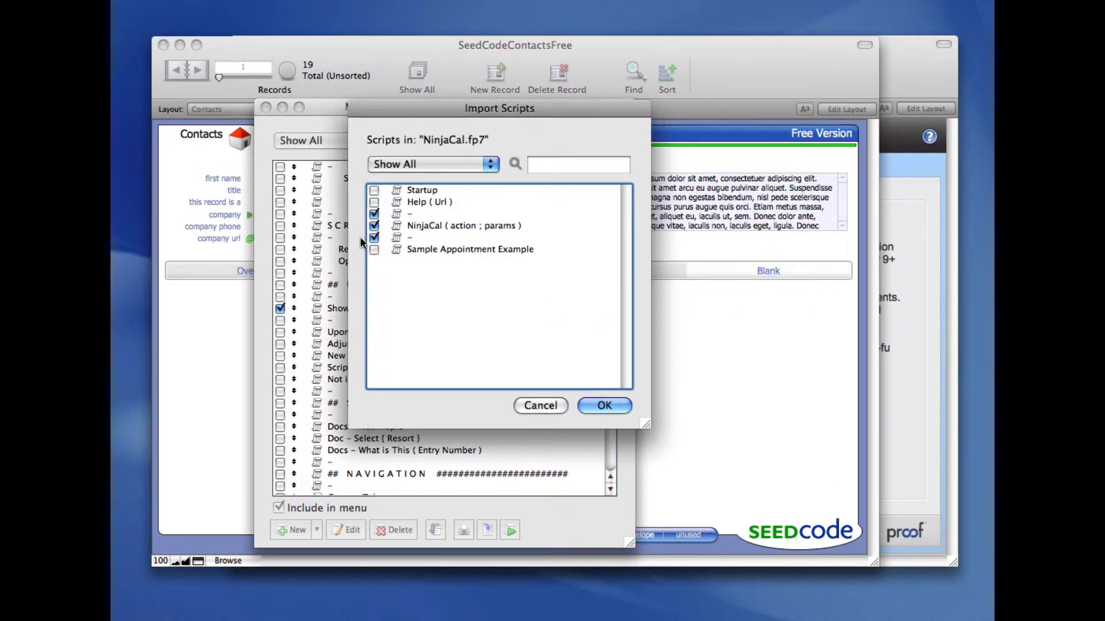
Step: Import the NinjaCal ( action ; params ) script, dismiss the summary, and return to NinjaCal
click(603, 405)
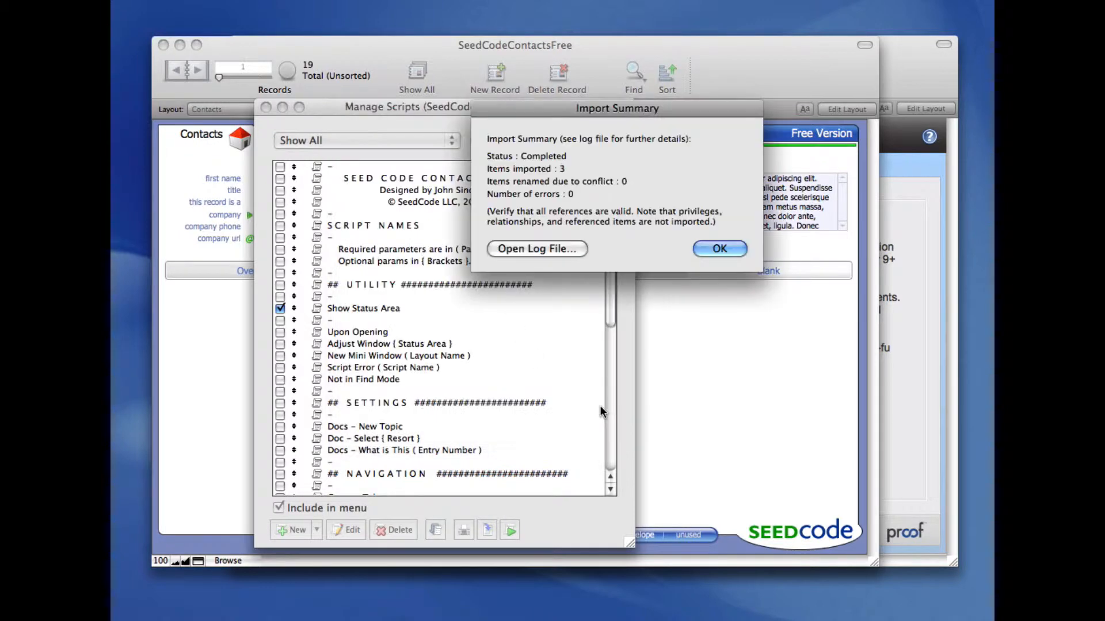
click(718, 248)
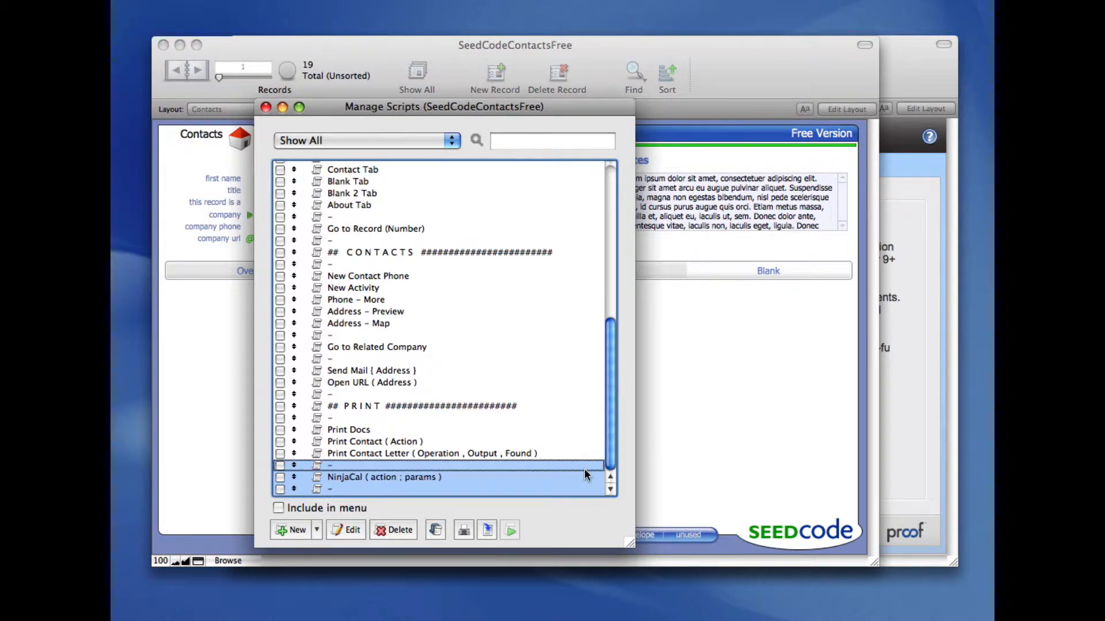
click(509, 529)
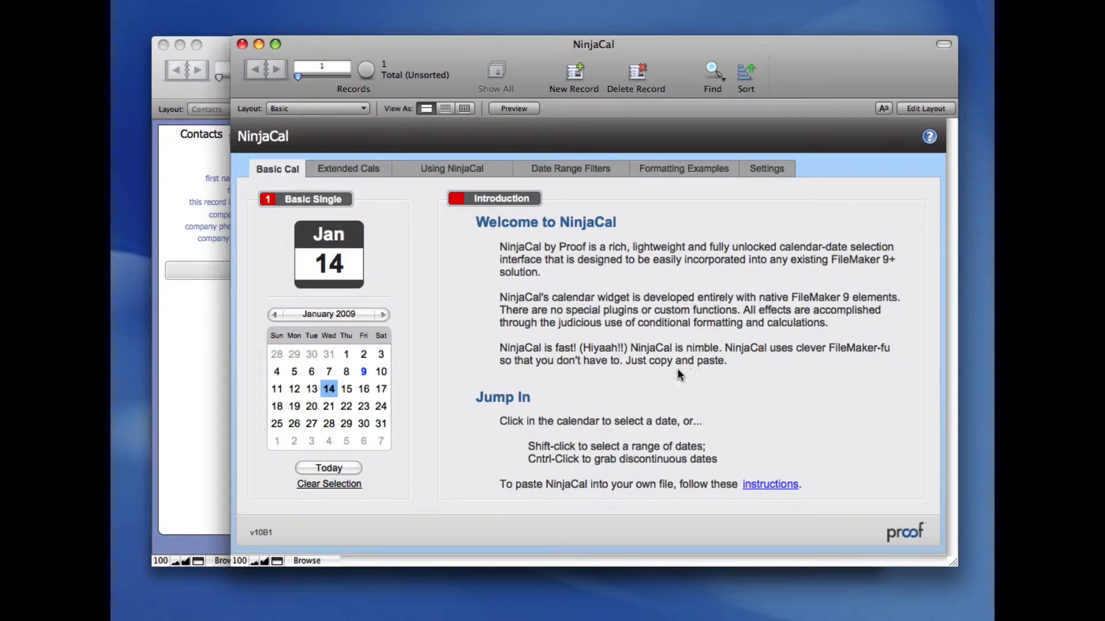
Step: Copy NinjaCal's calendar with Today and Clear Selection links in Layout mode for the Blank tab
click(923, 107)
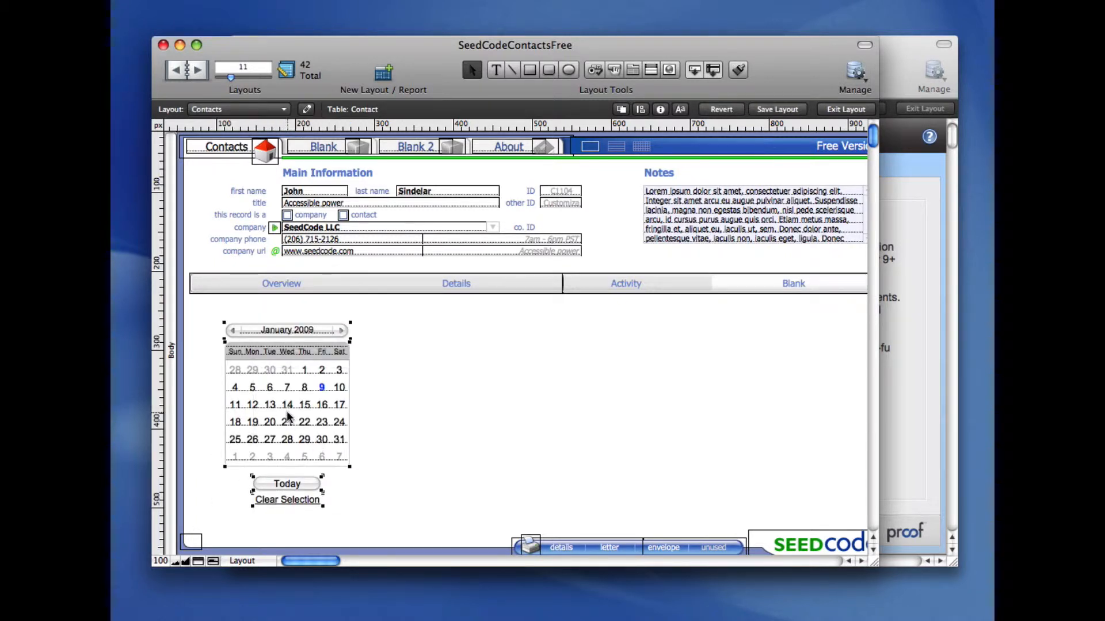
click(845, 109)
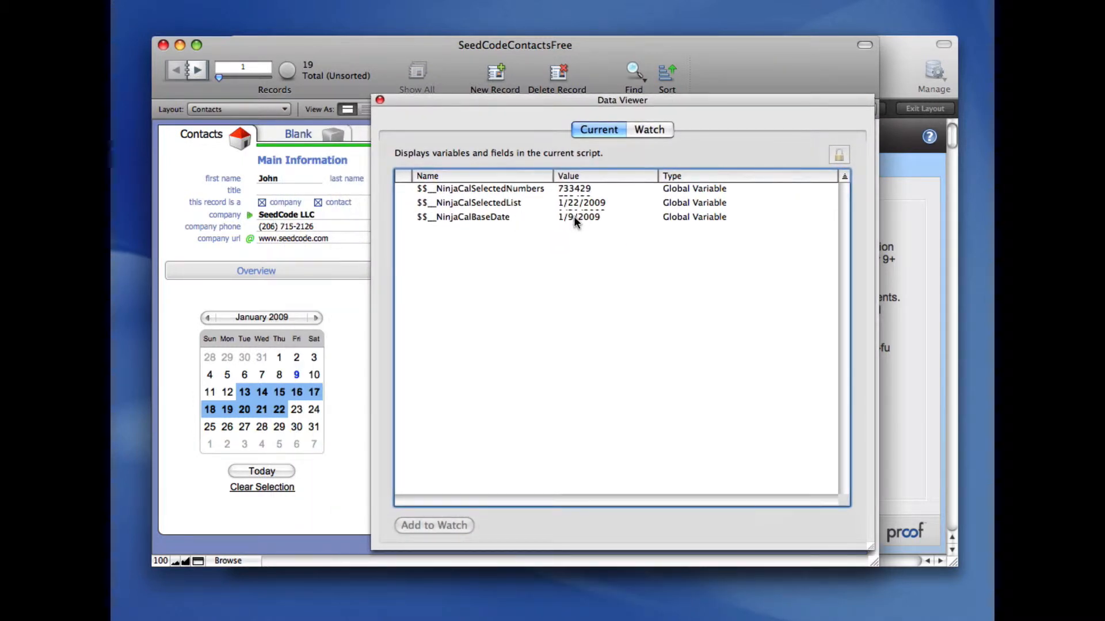
Step: Inspect the $$NinjaCalBaseDate variable in the Data Viewer, then close it
click(578, 217)
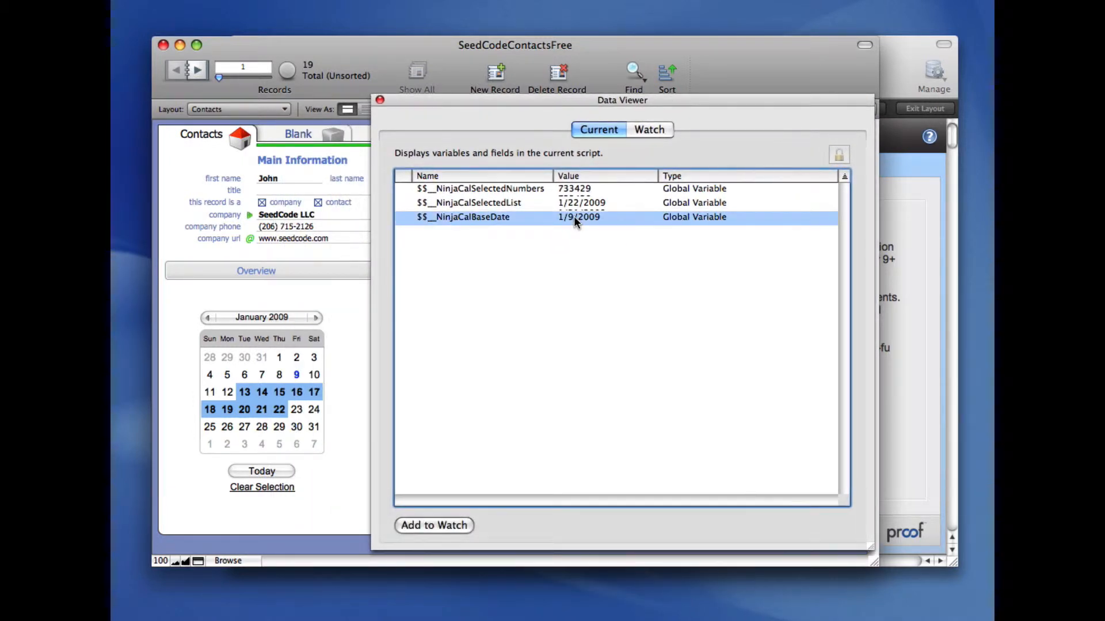
click(468, 203)
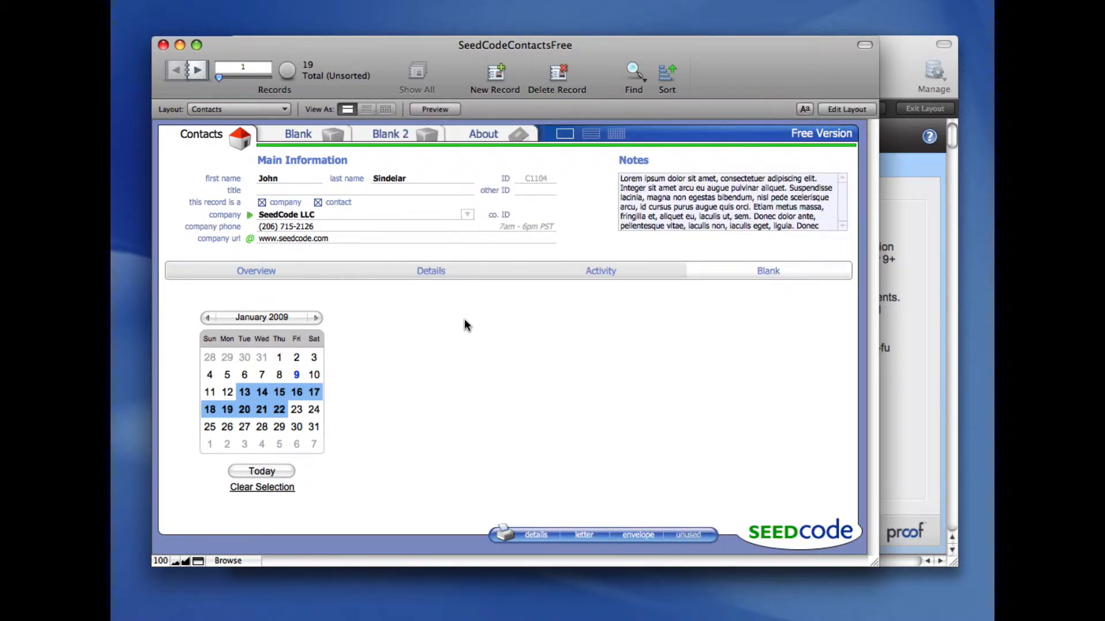
mouse_move(480, 345)
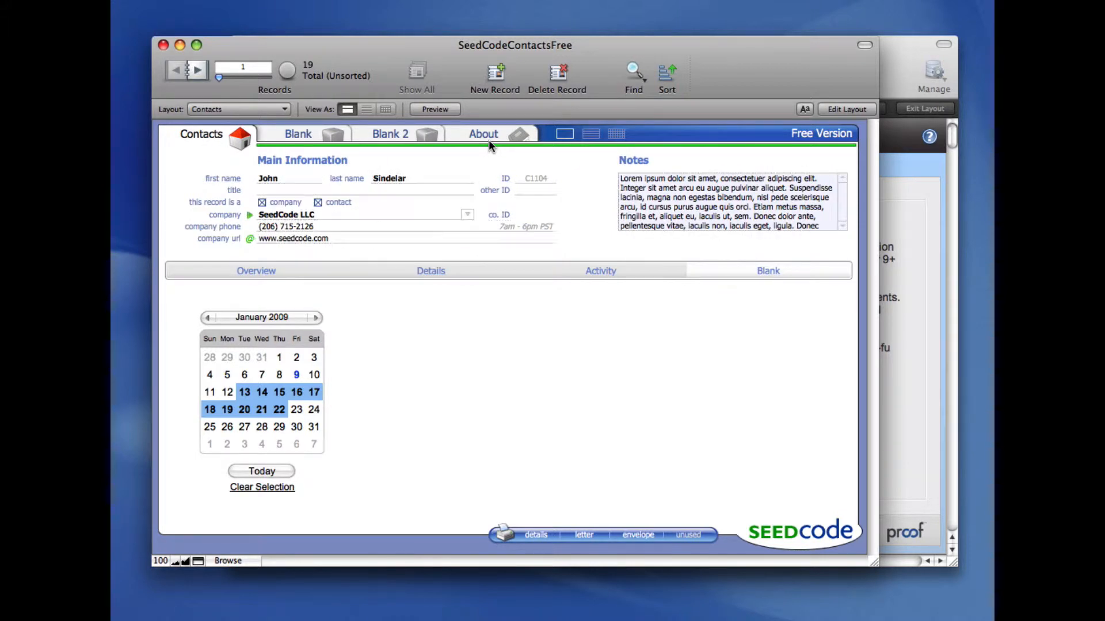
Step: Show the About tab's Settings subtab in Browse mode
click(484, 134)
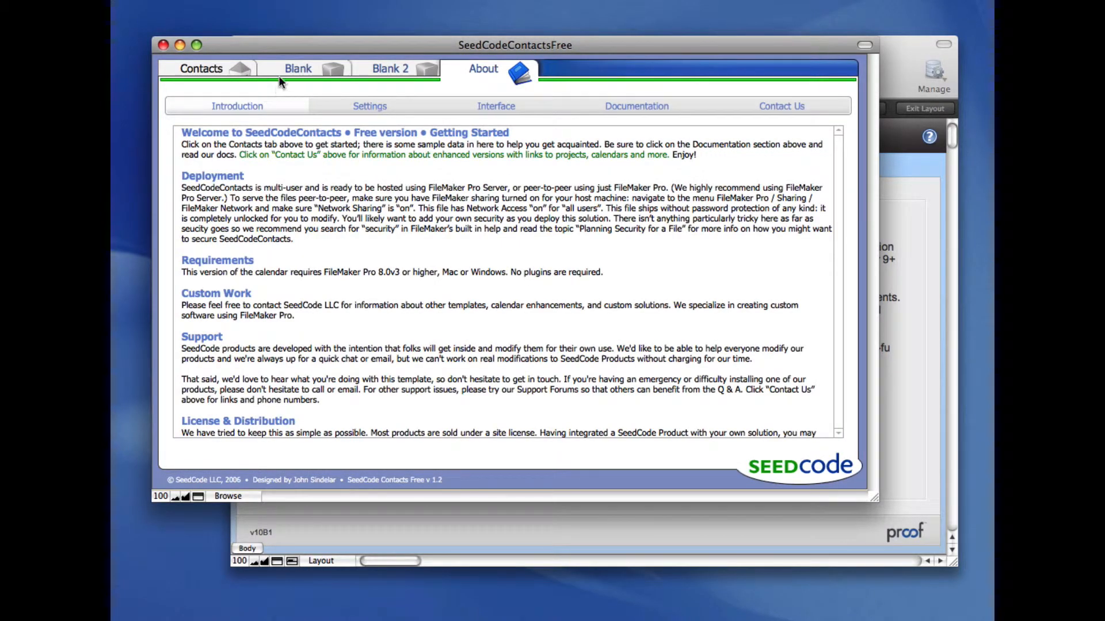
click(369, 106)
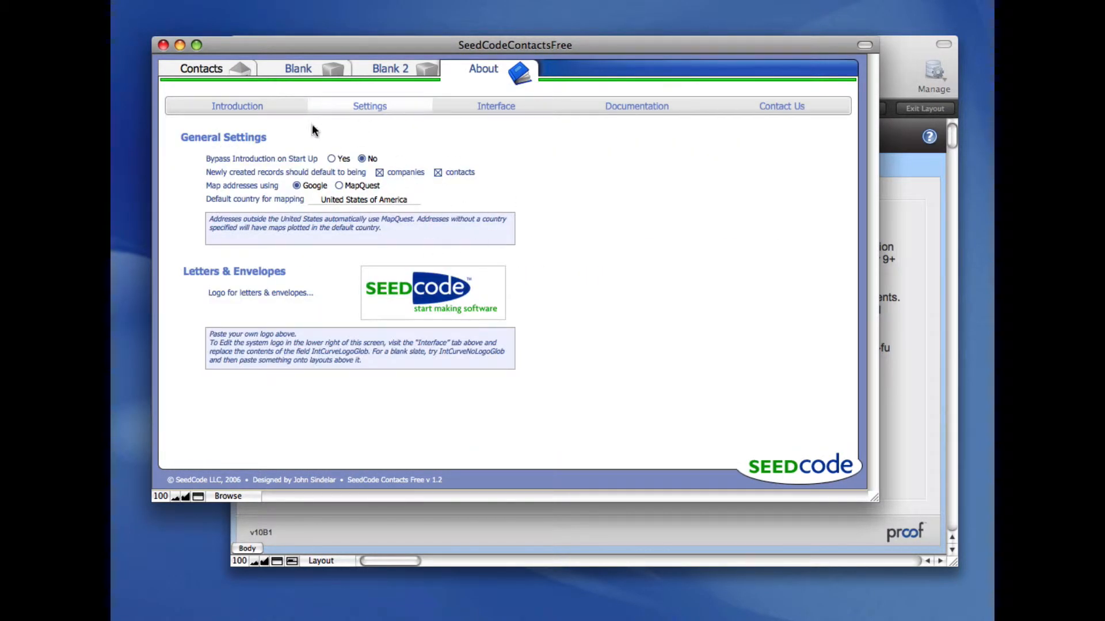
click(933, 74)
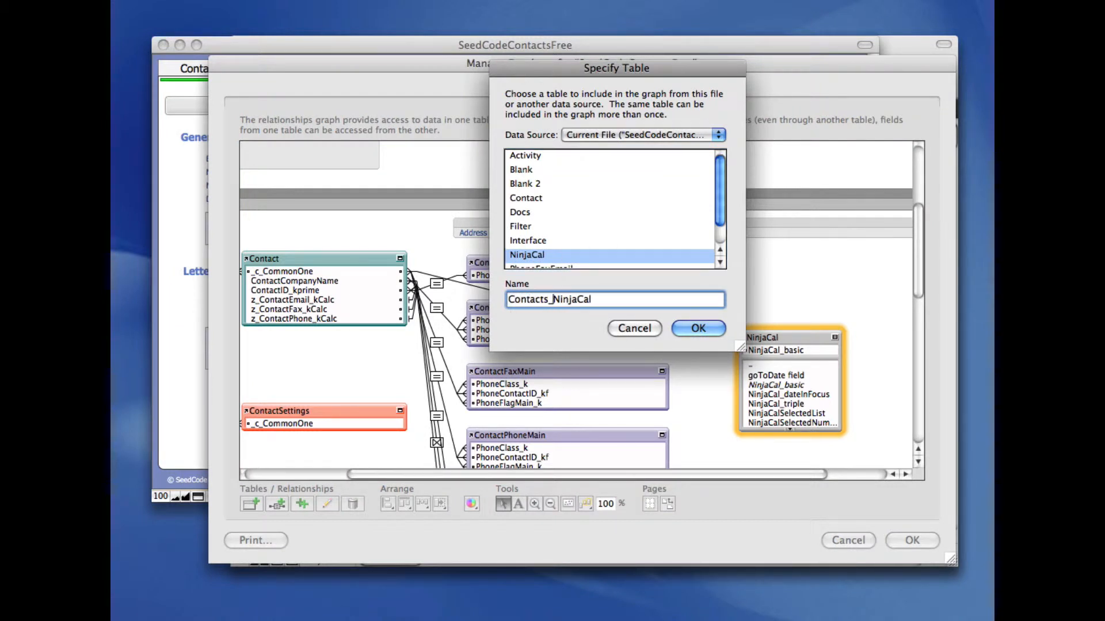
Step: Add and rename NinjaCal occurrences, joining About::_c_CommonOne x NinjaCal::NinjaCal_basic
click(697, 328)
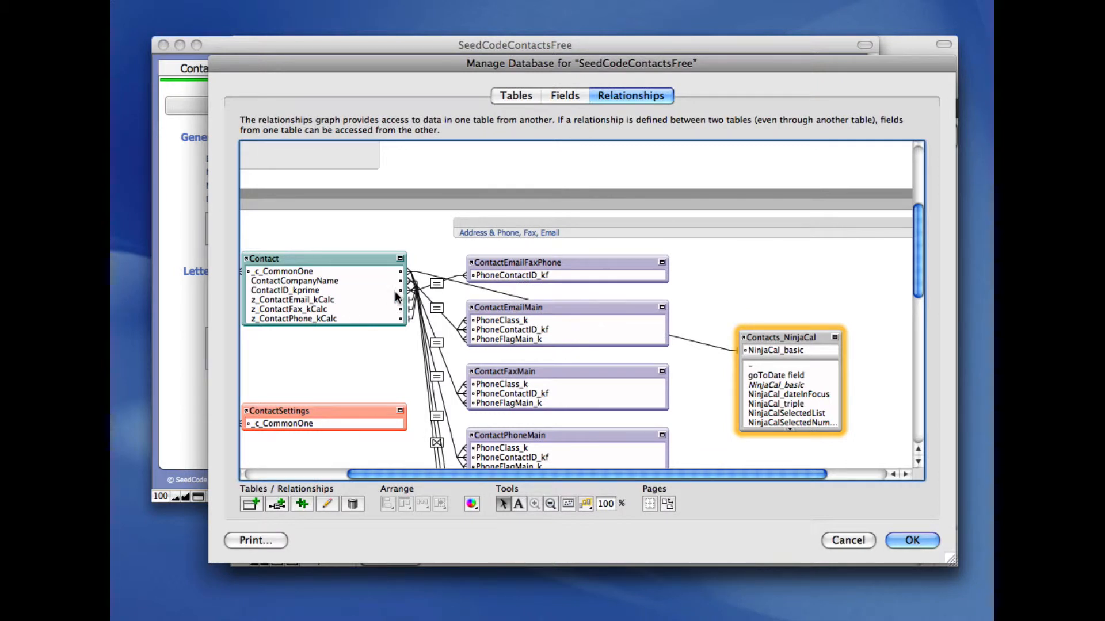
scroll(down, 3)
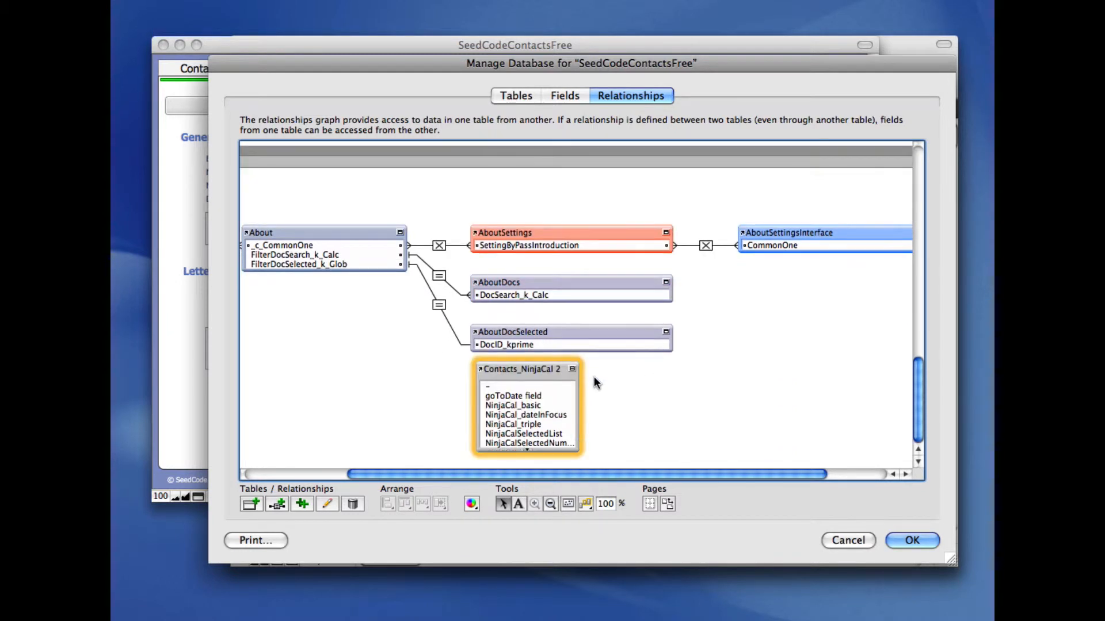
double_click(524, 368)
text(NinjaCal)
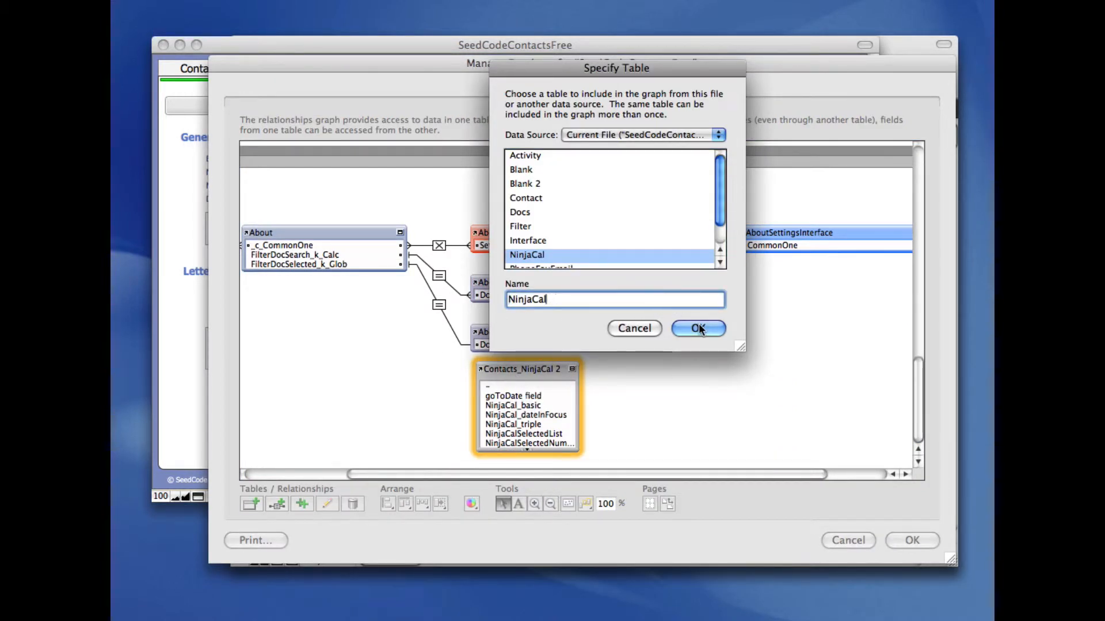
click(697, 329)
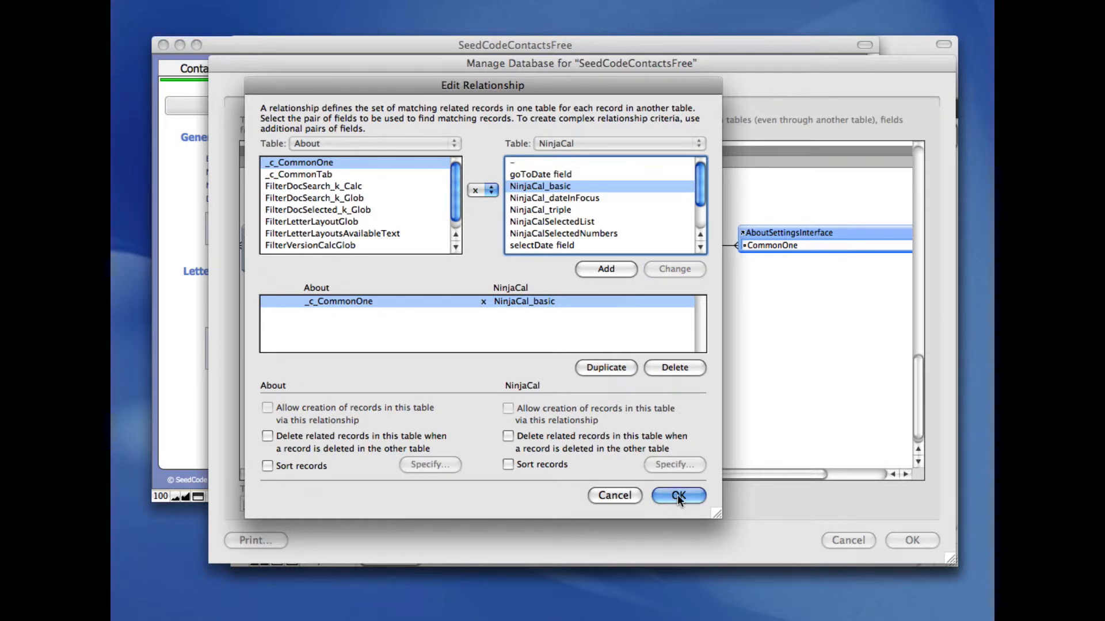
click(677, 495)
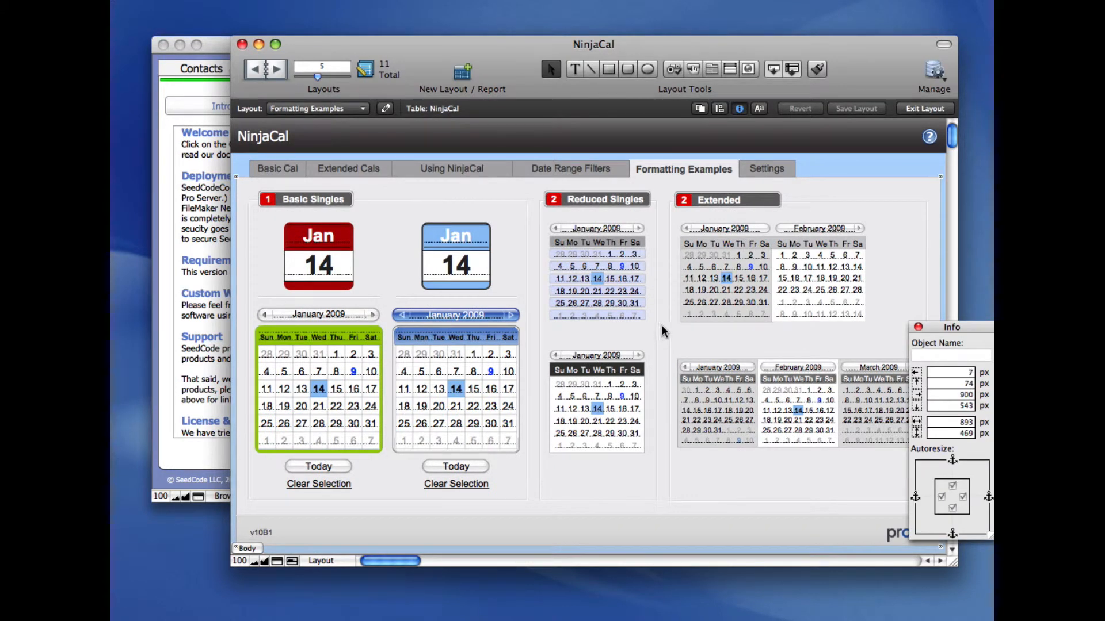
Step: Paste the compact Formatting Examples calendar onto About > Settings and test selecting January 7
click(596, 271)
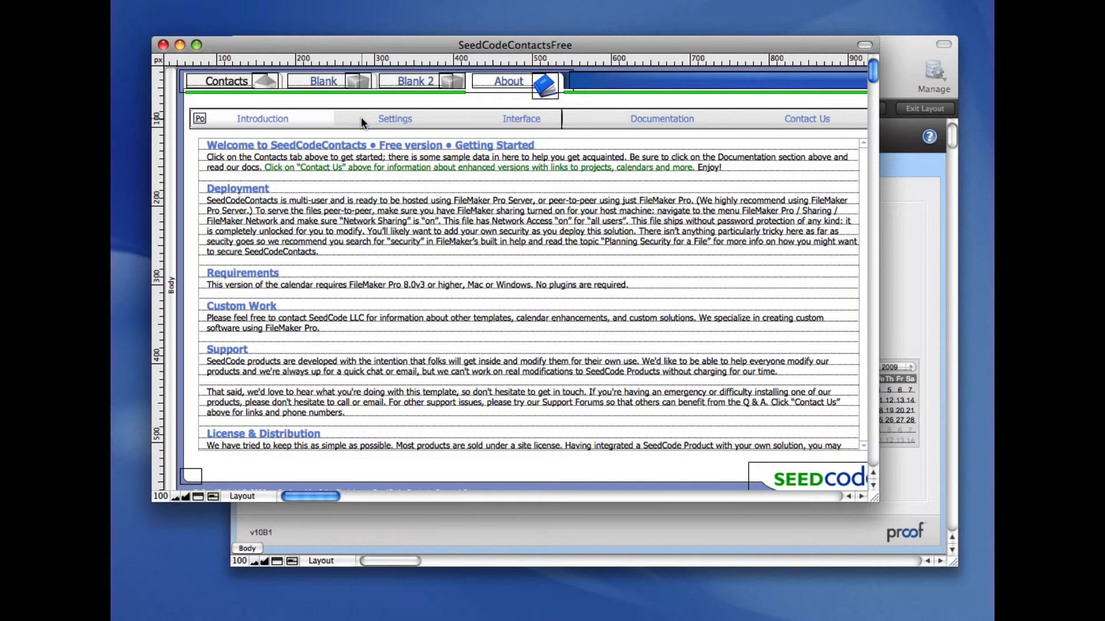
click(395, 118)
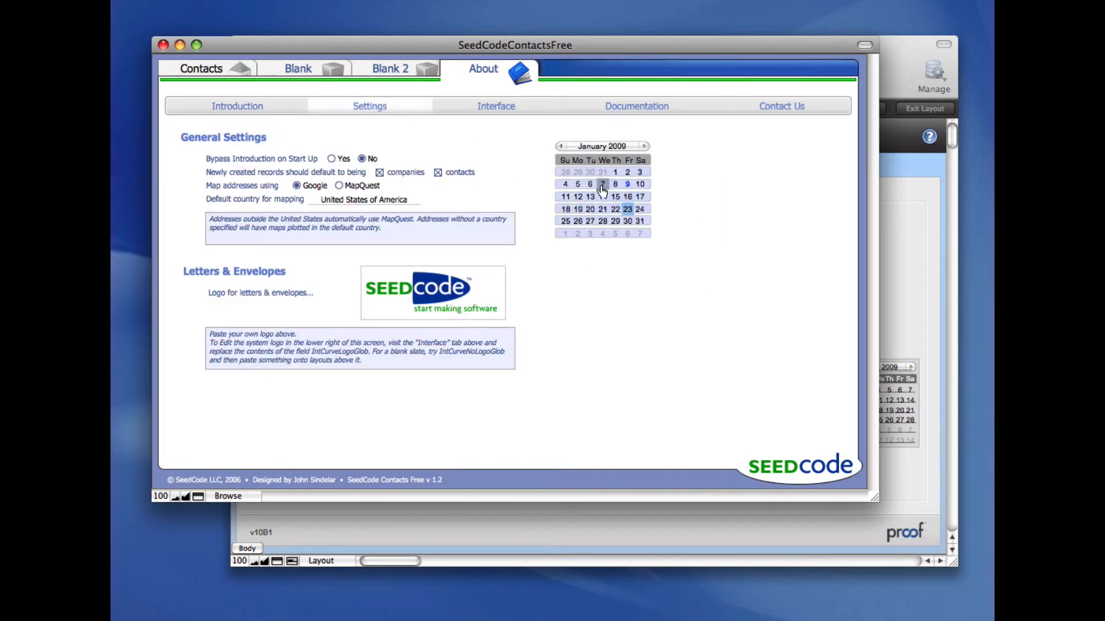
click(603, 184)
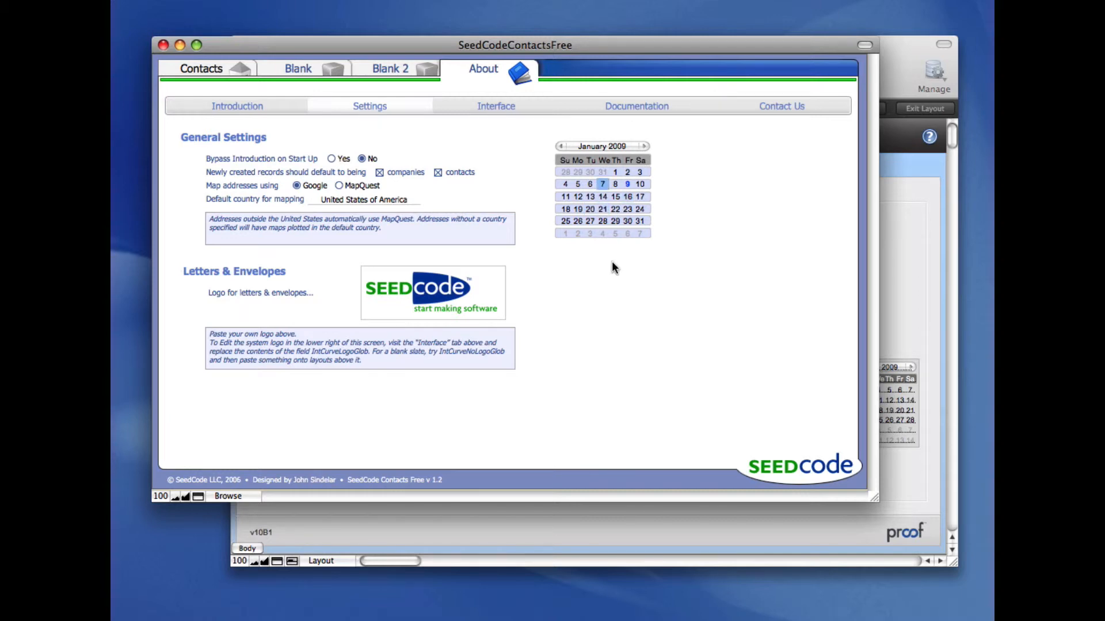
click(202, 68)
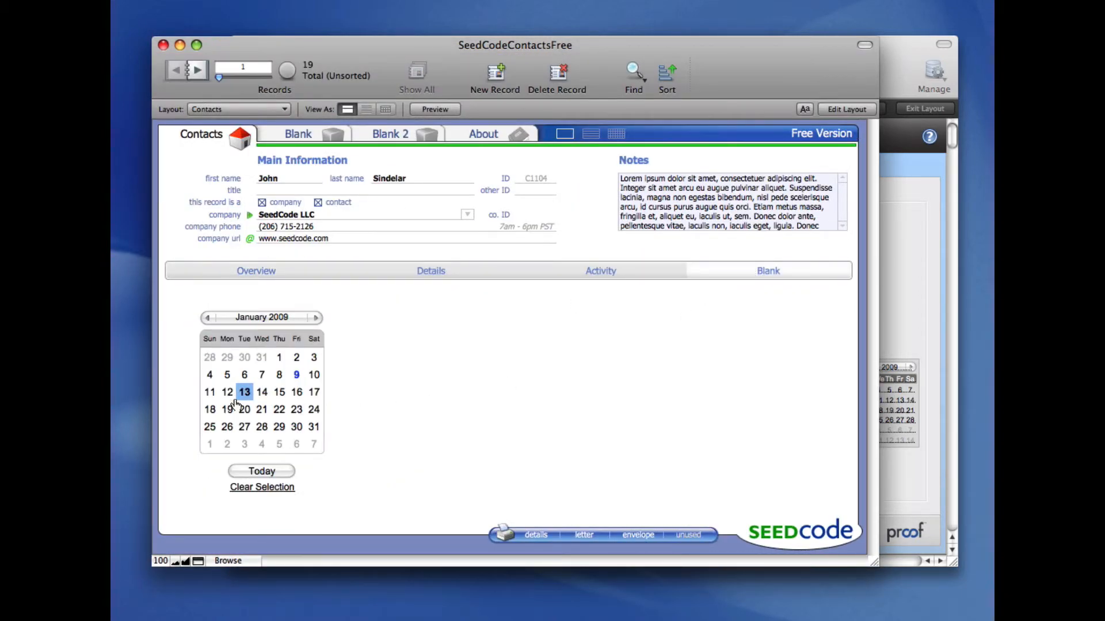
Step: Open the Date Range Filters example and show July 2009 appointments
click(279, 392)
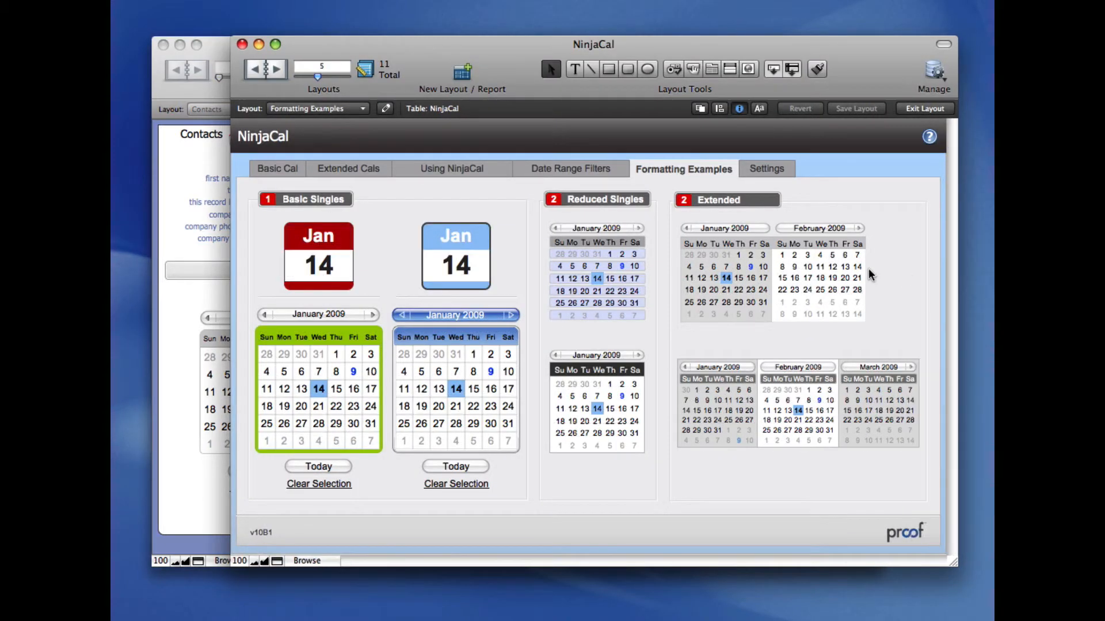
click(569, 169)
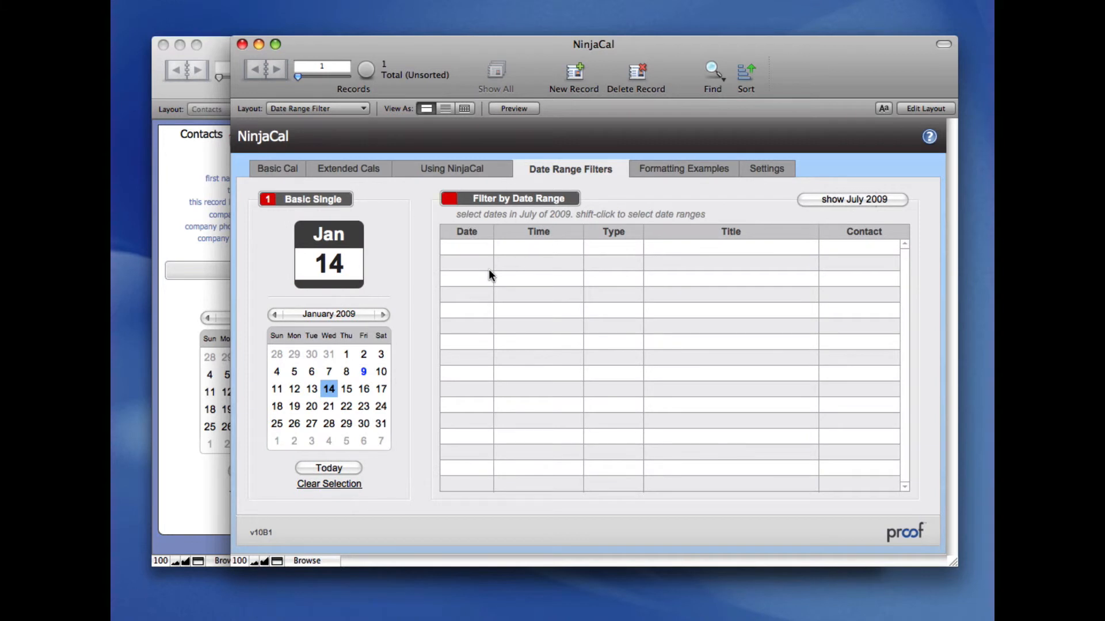
click(850, 199)
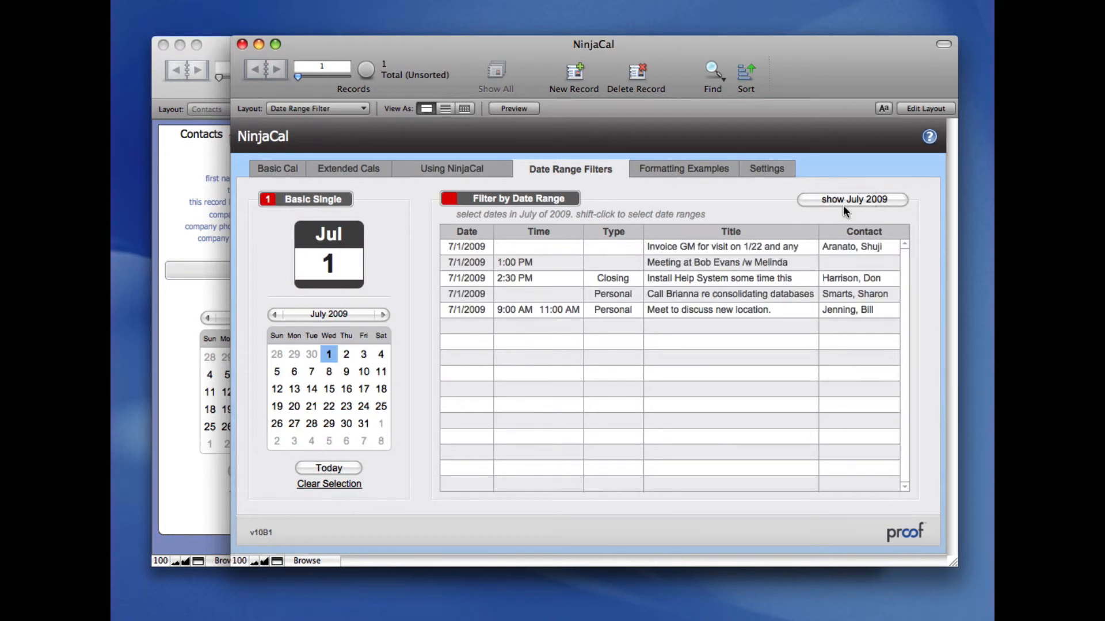
mouse_move(530, 222)
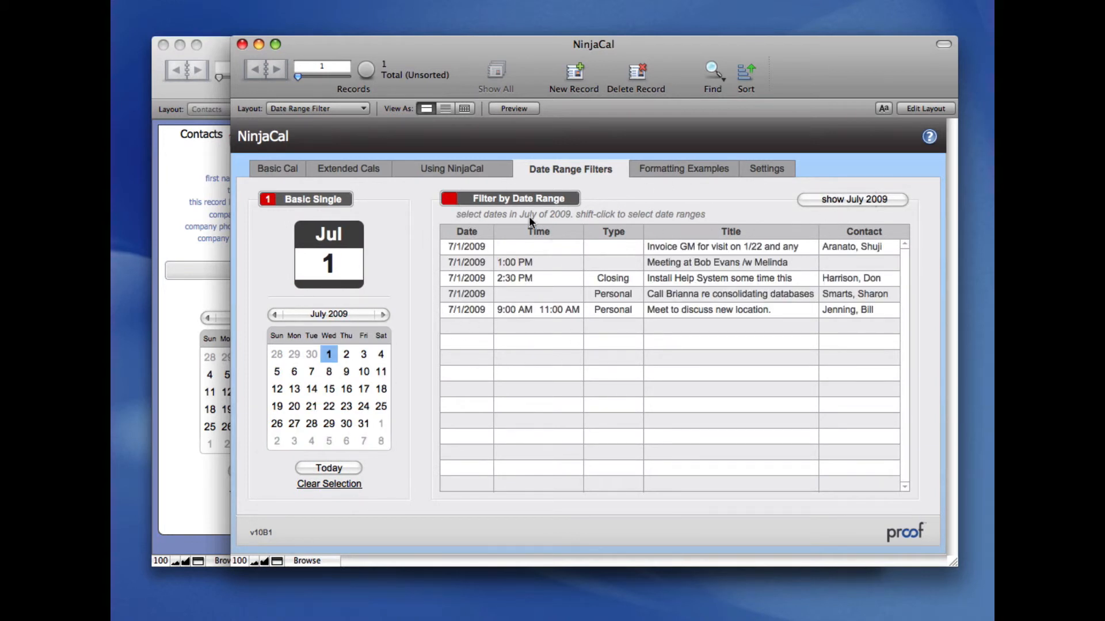
Step: Select July 15 and a July span, then extend the range to June 17 on Extended Cals
click(328, 388)
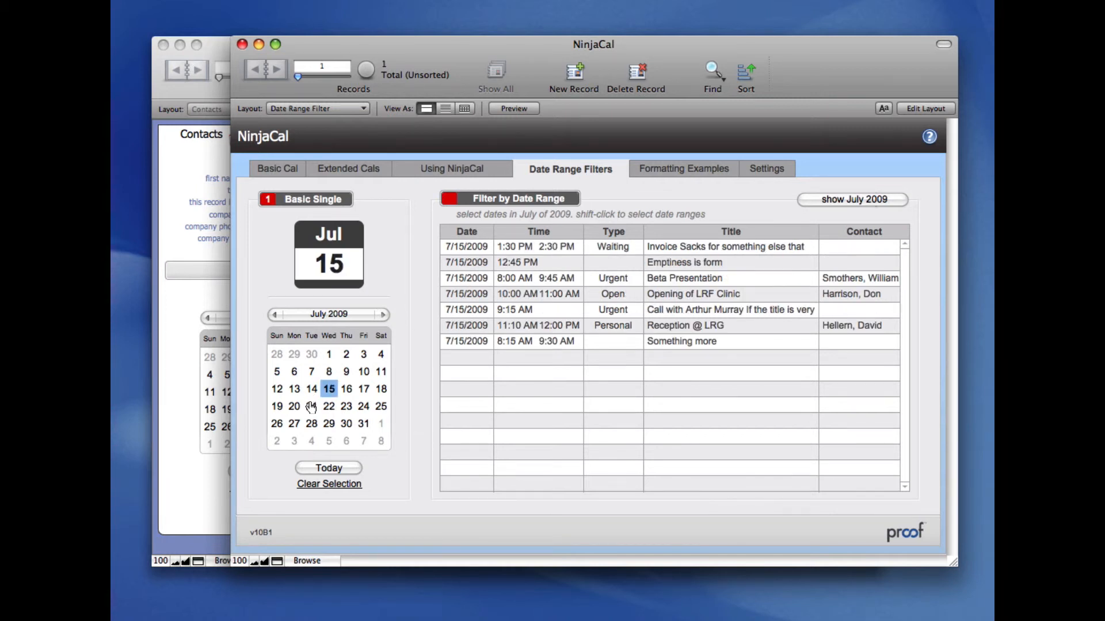
click(311, 371)
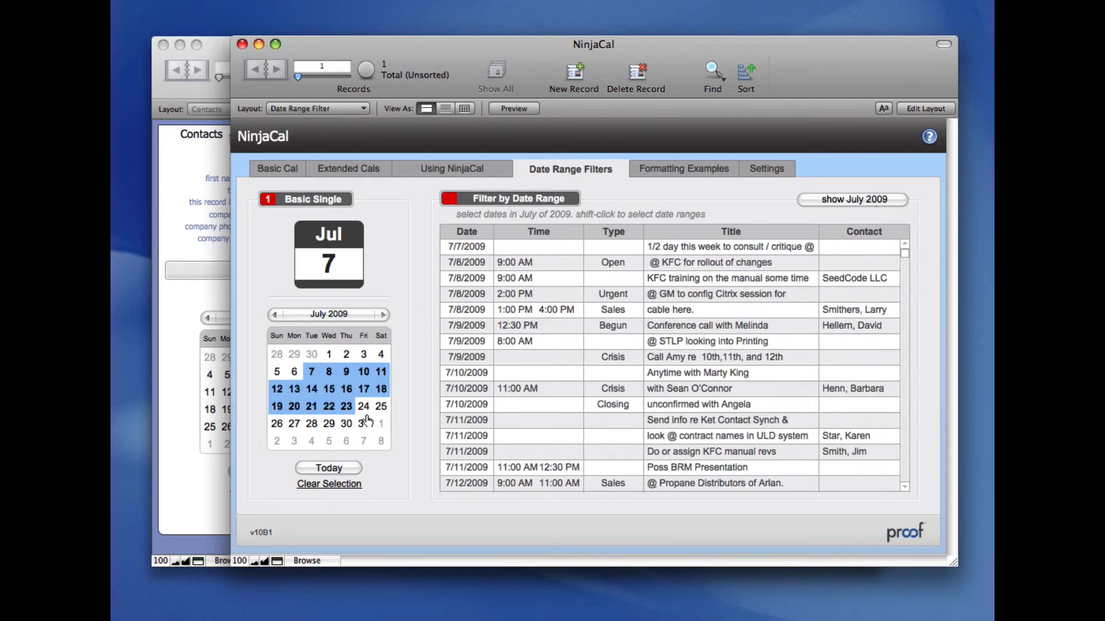
mouse_move(552, 410)
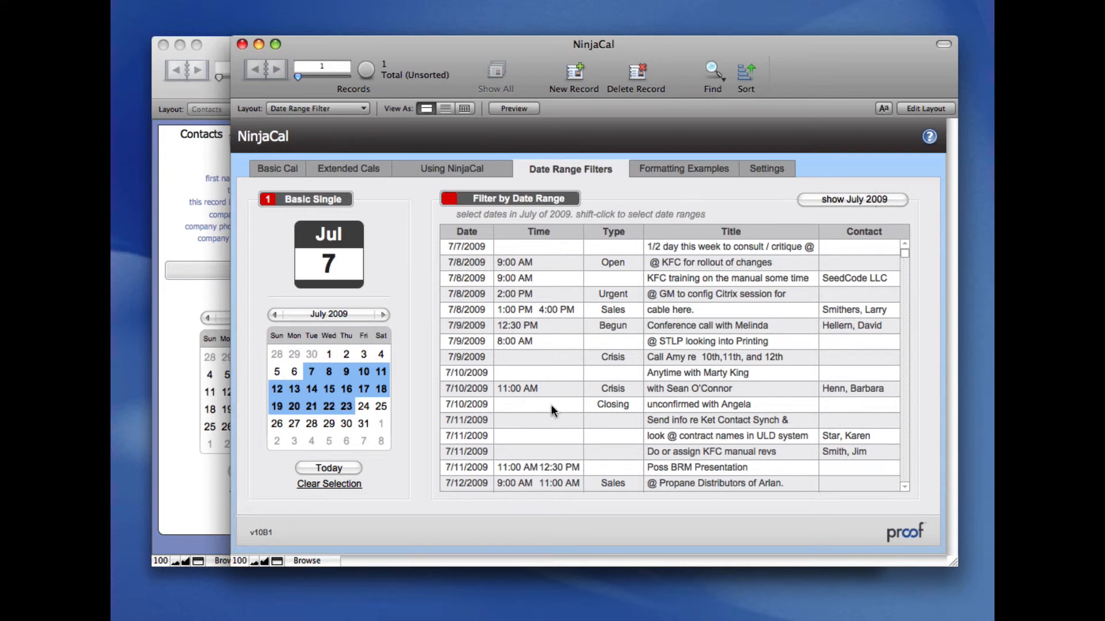
mouse_move(536, 333)
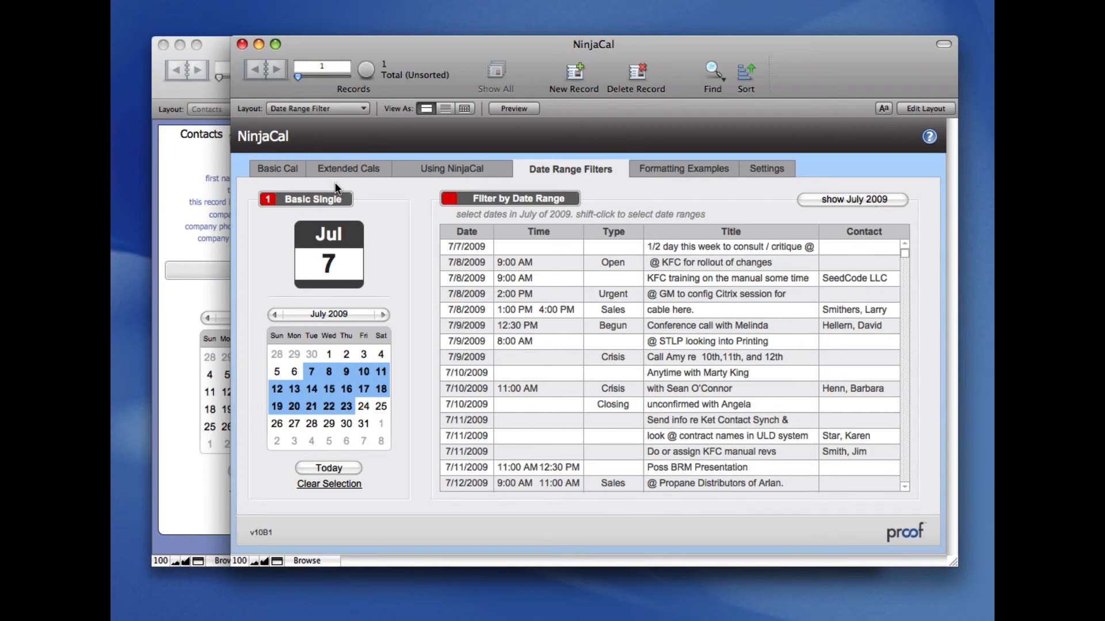
click(348, 169)
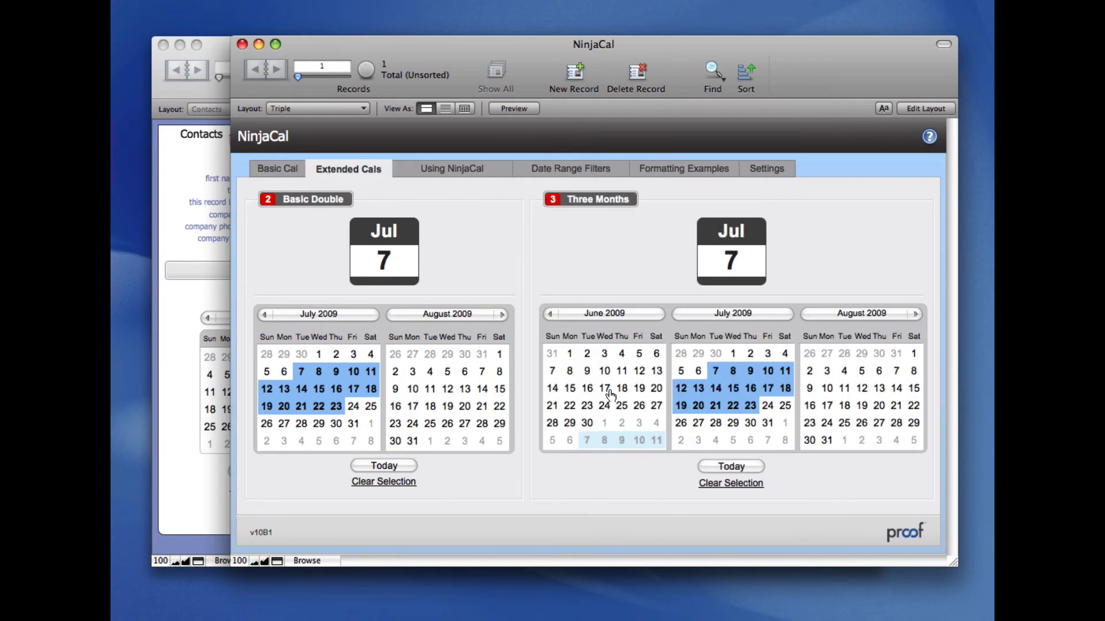
click(602, 389)
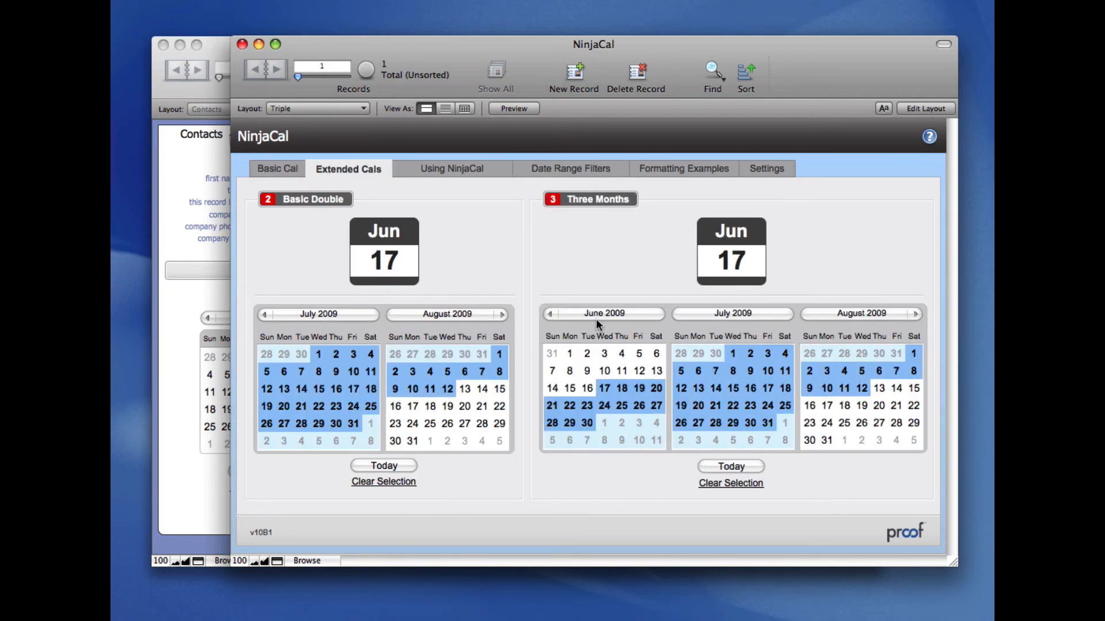